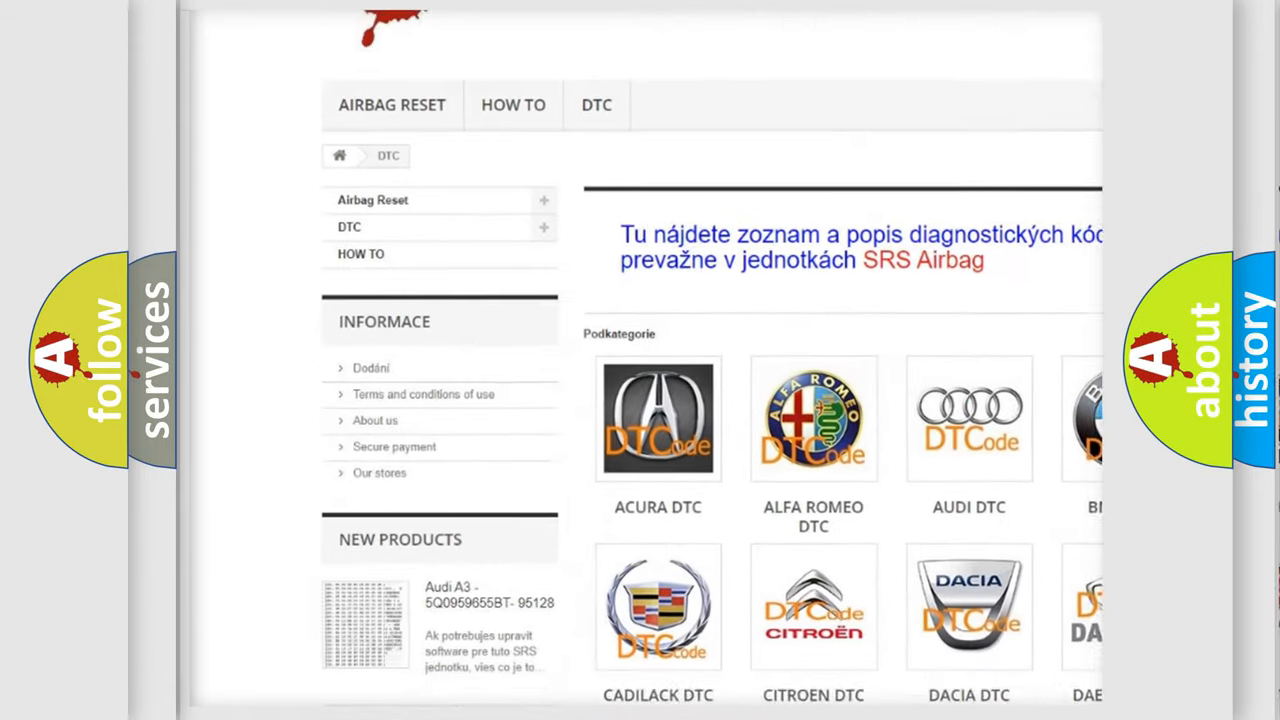
pyautogui.scroll(-3)
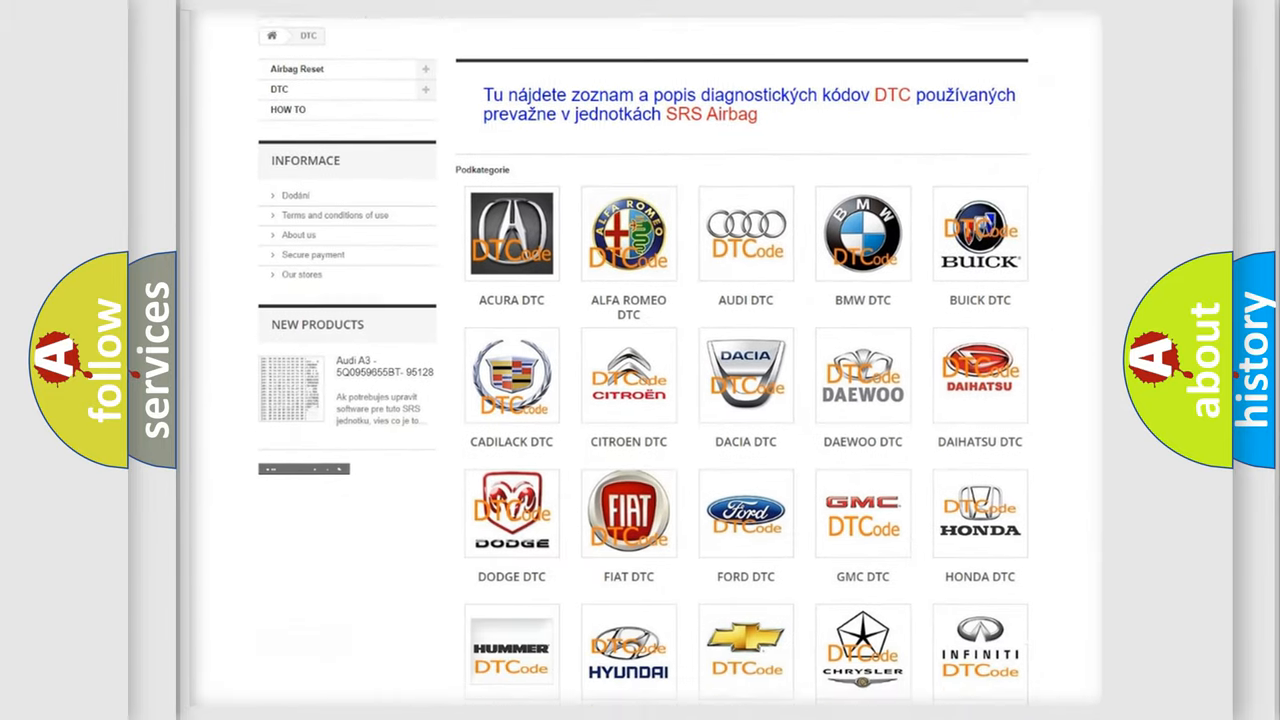
pyautogui.scroll(-3)
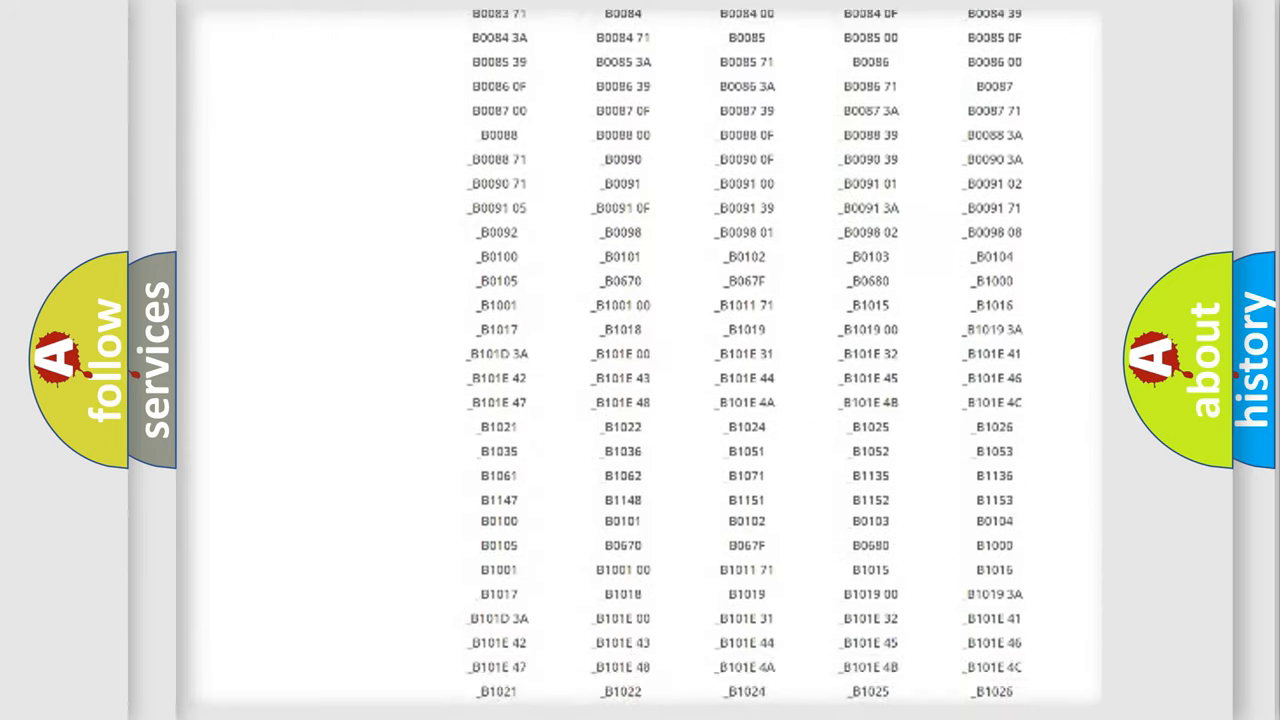
pyautogui.scroll(3)
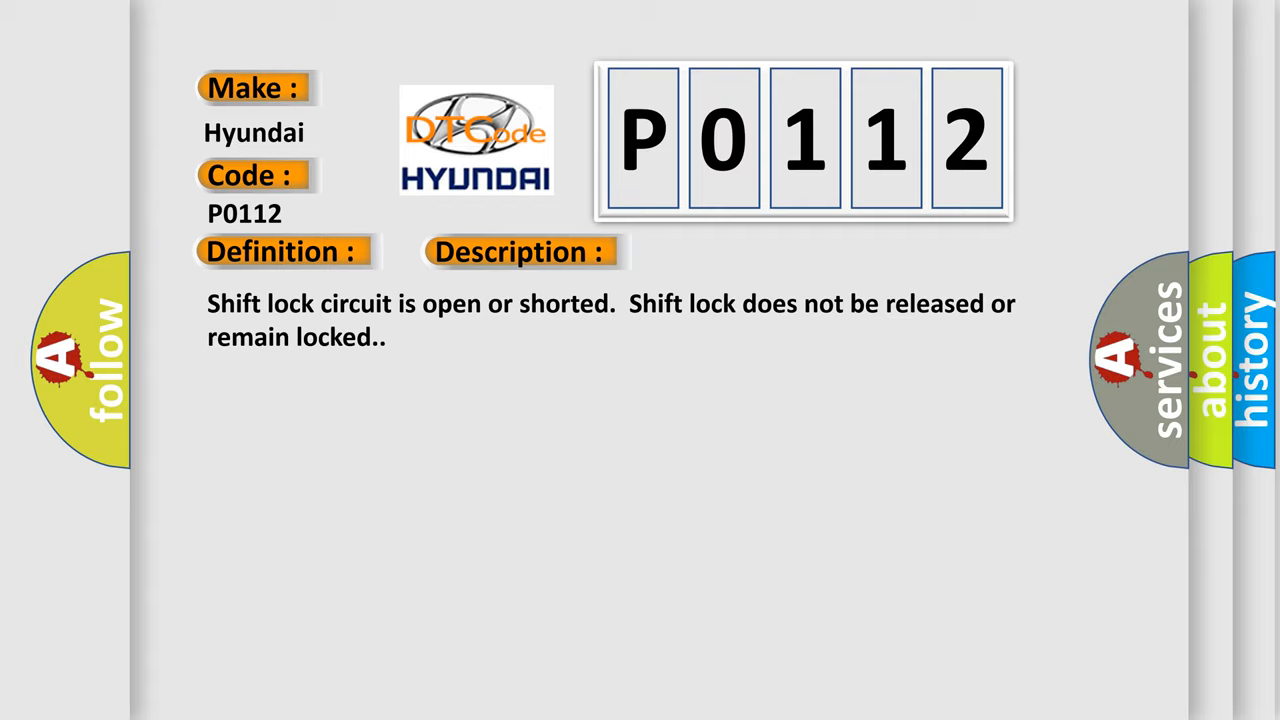
pyautogui.click(734, 252)
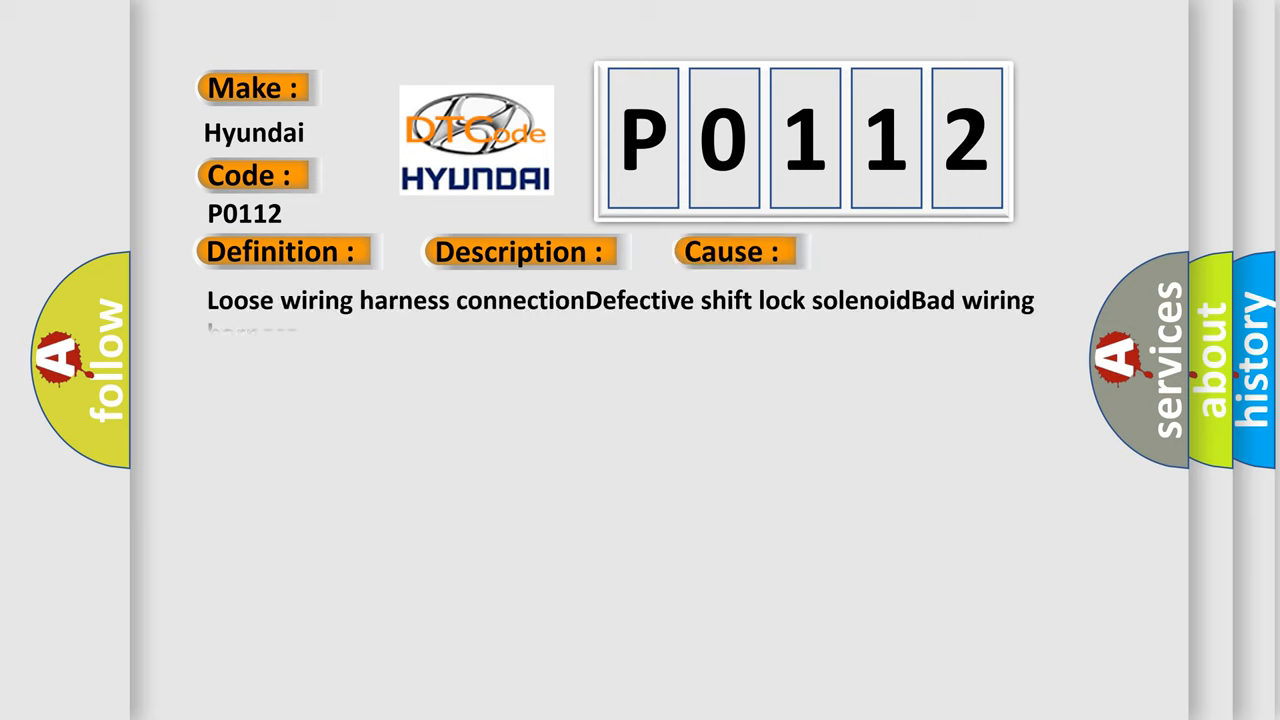